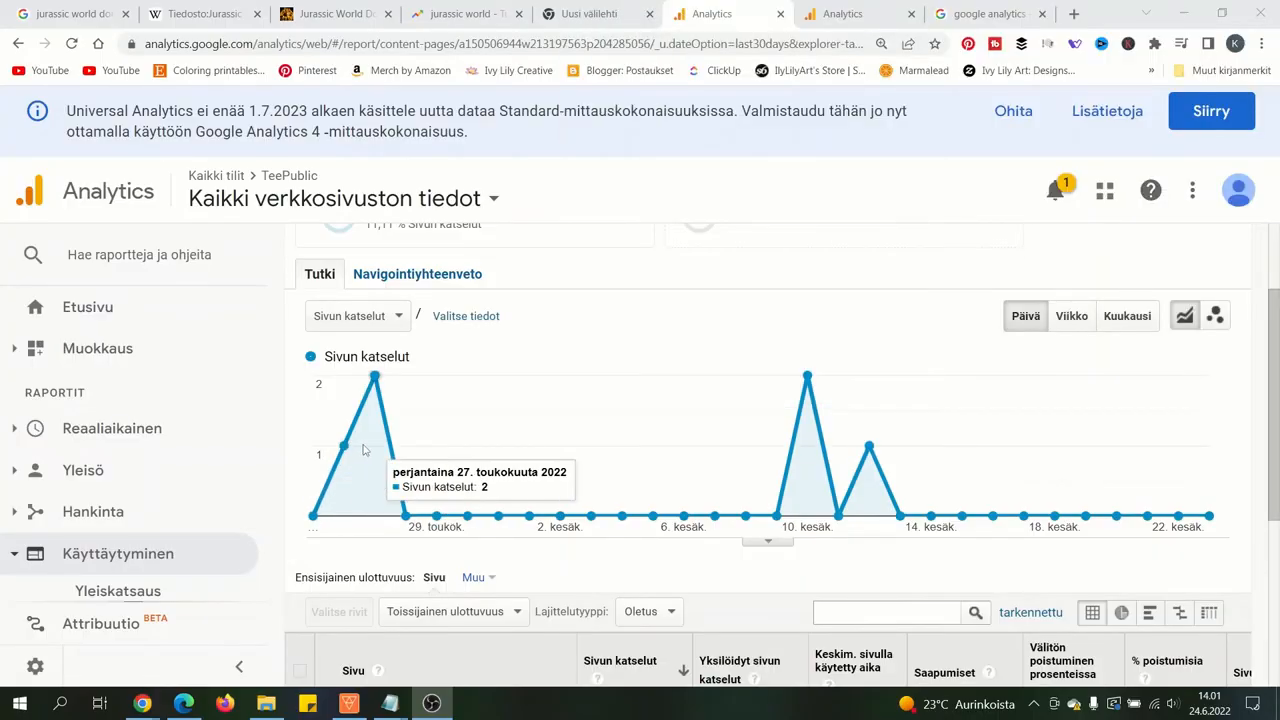
mouse_move(620, 520)
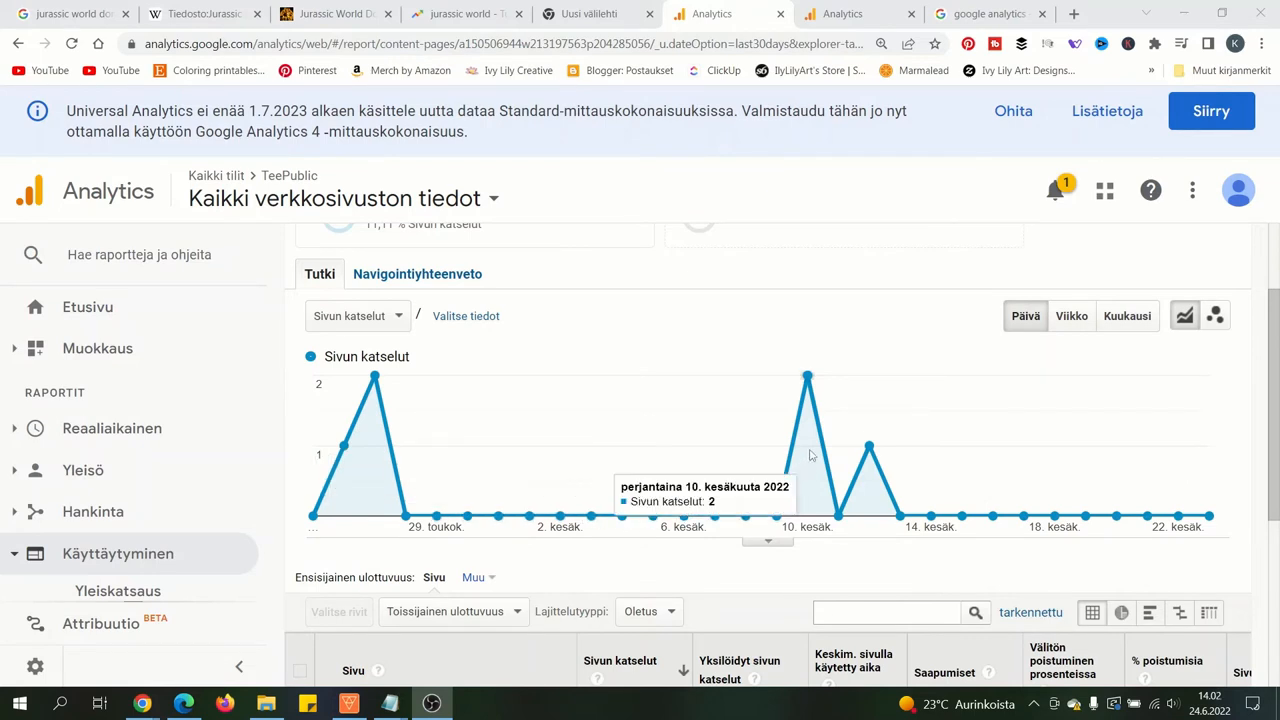
mouse_move(890, 496)
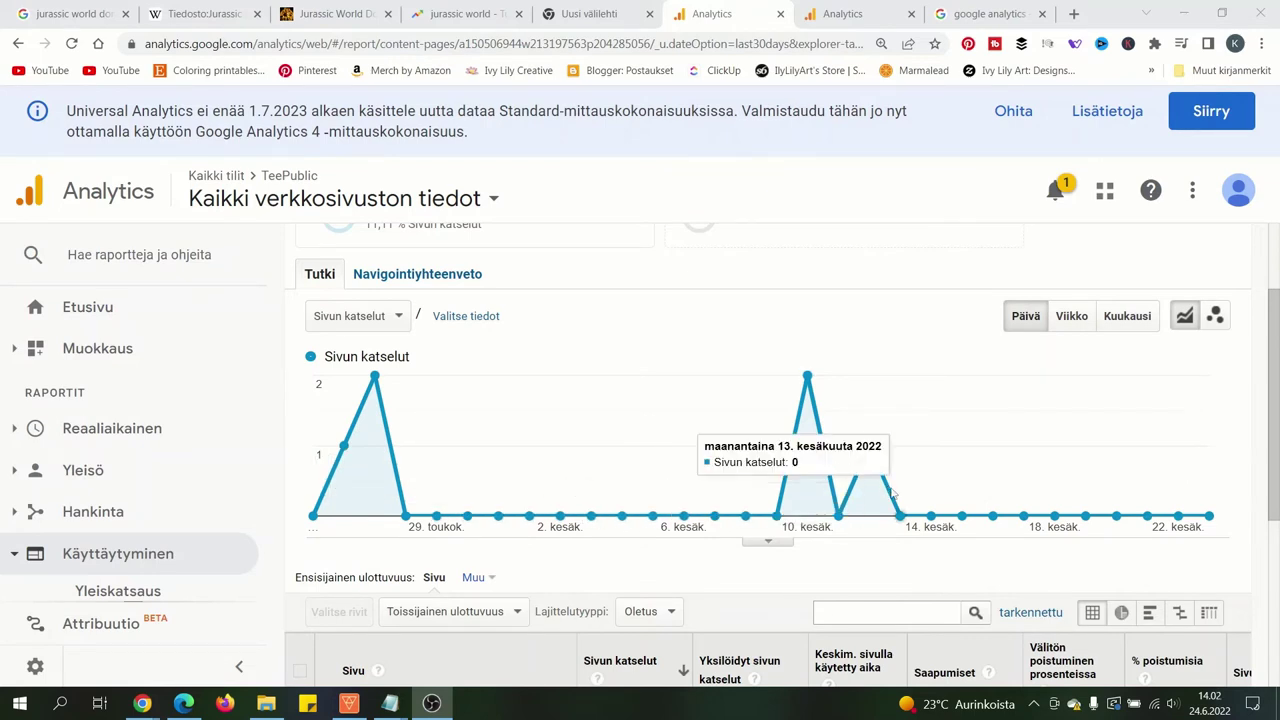
mouse_move(1222, 500)
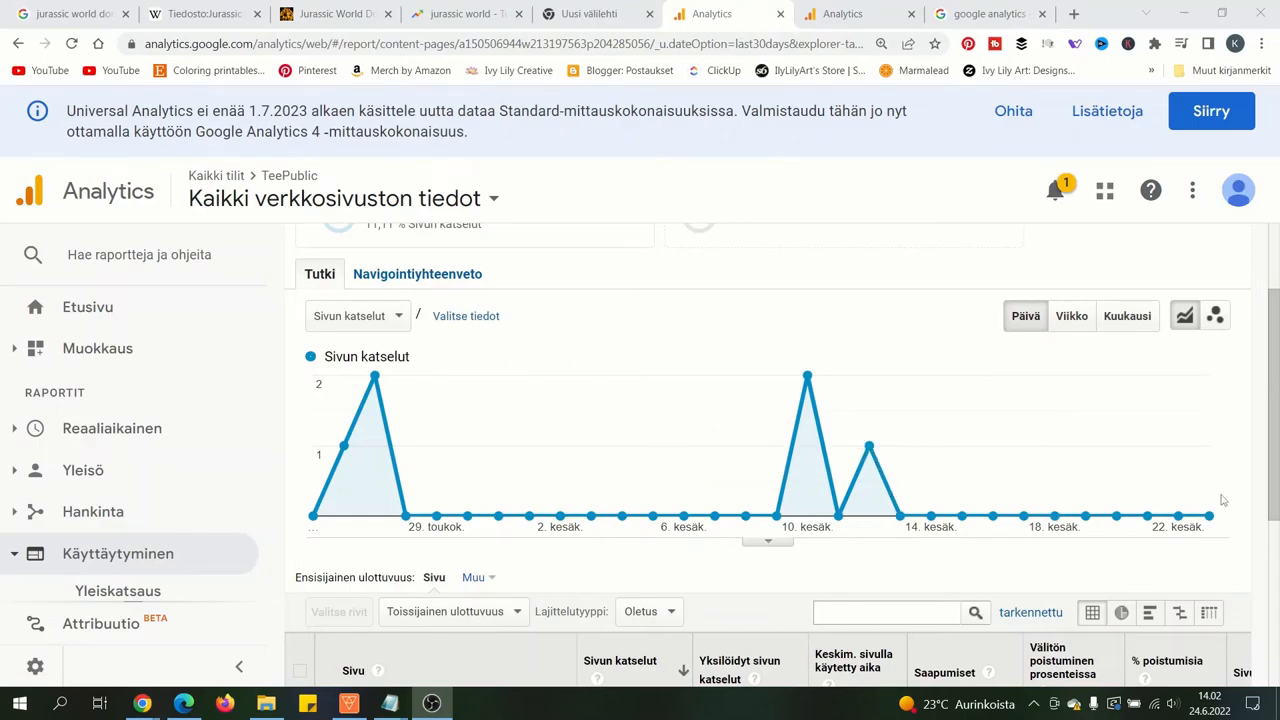